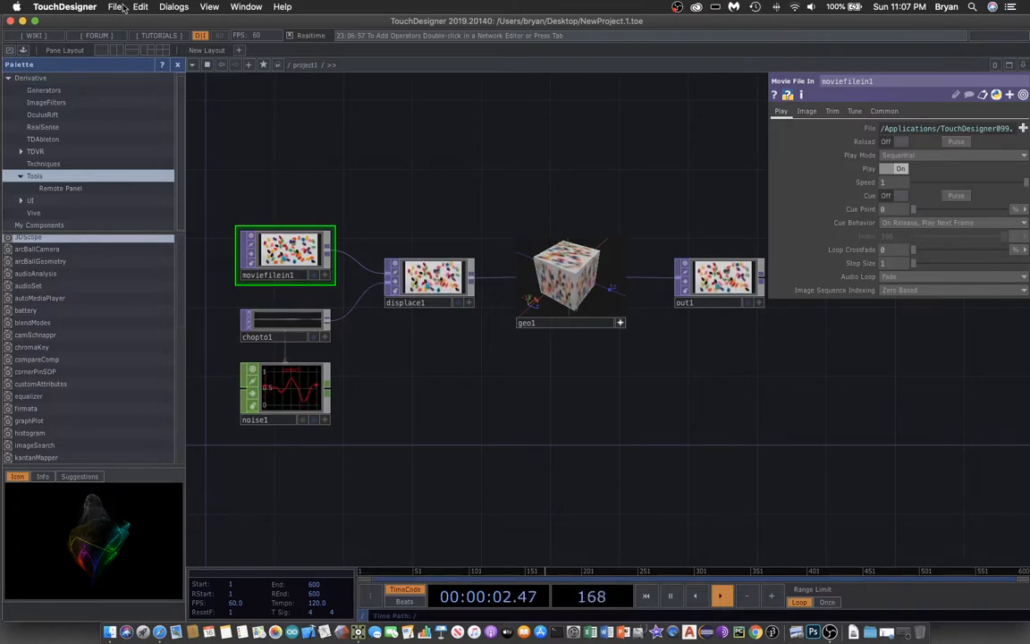
- Create a MouseMove002 project folder on the Desktop and rename the project file to match
left_click(114, 7)
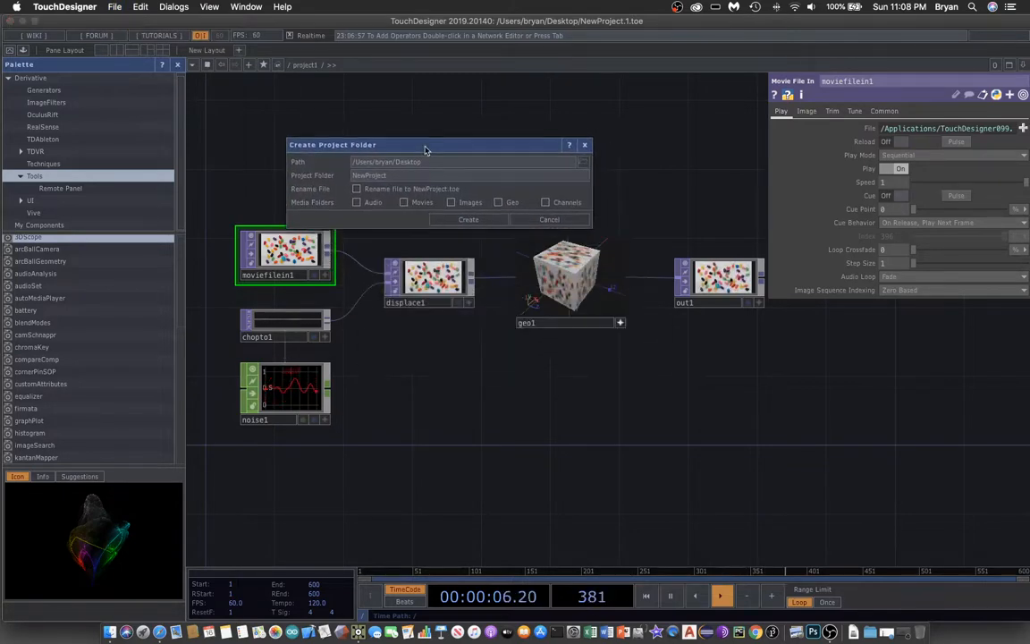
triple_click(368, 176)
type("MouseMove002")
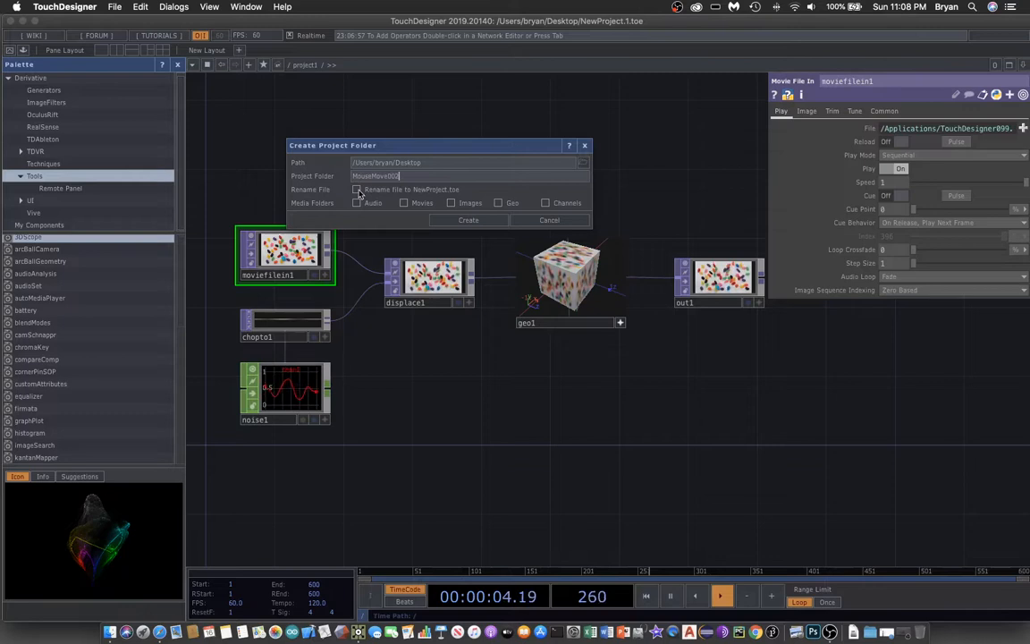
left_click(357, 190)
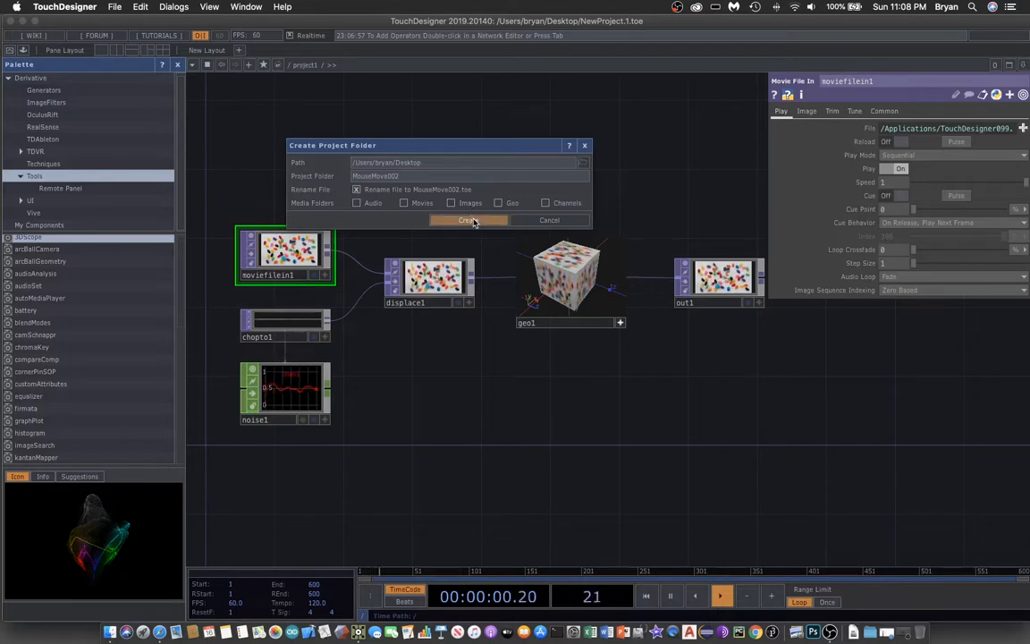
left_click(466, 220)
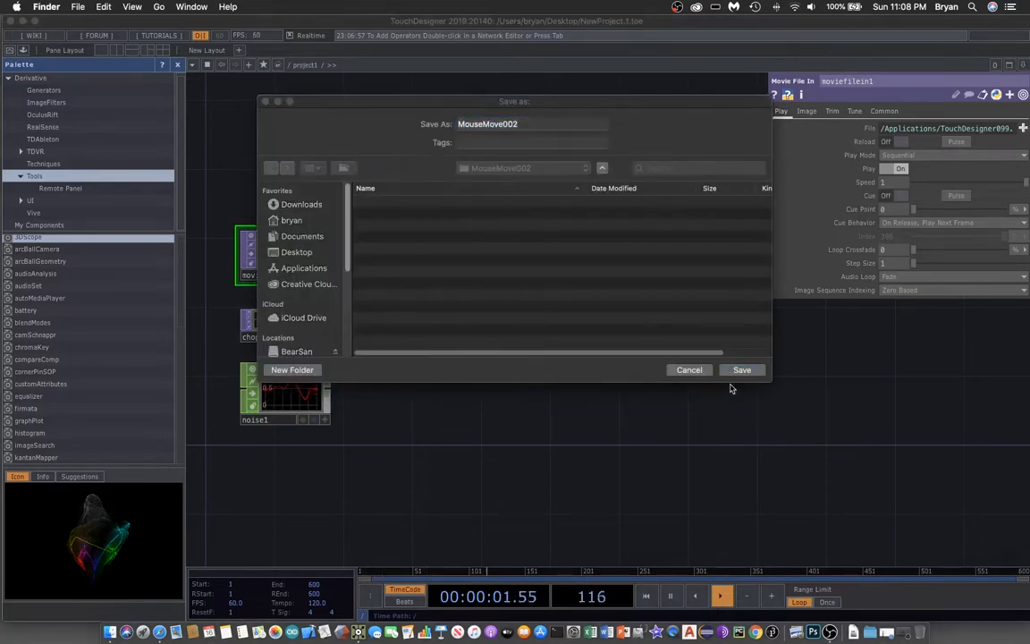
left_click(741, 369)
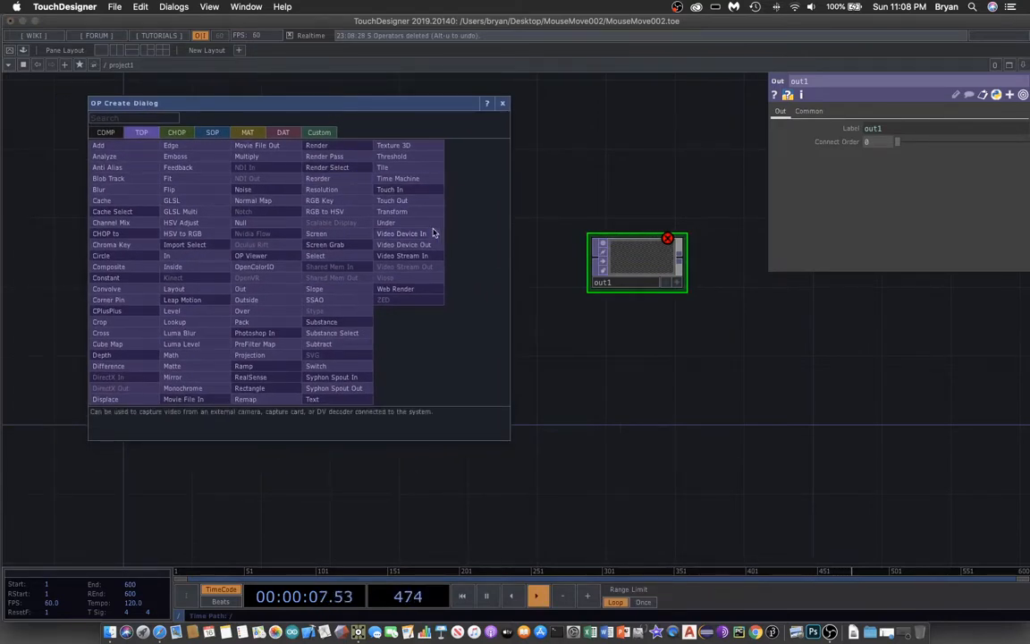
- Add a Video Device In TOP feeding a Flip TOP with Flip X on, then save as MouseMove002.1
left_click(400, 233)
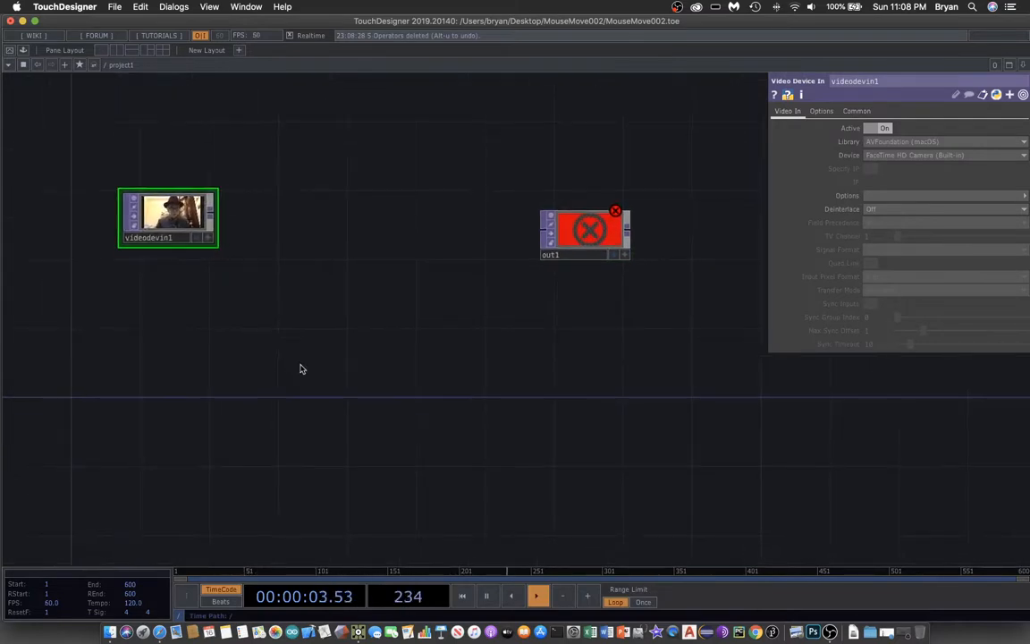
double_click(300, 369)
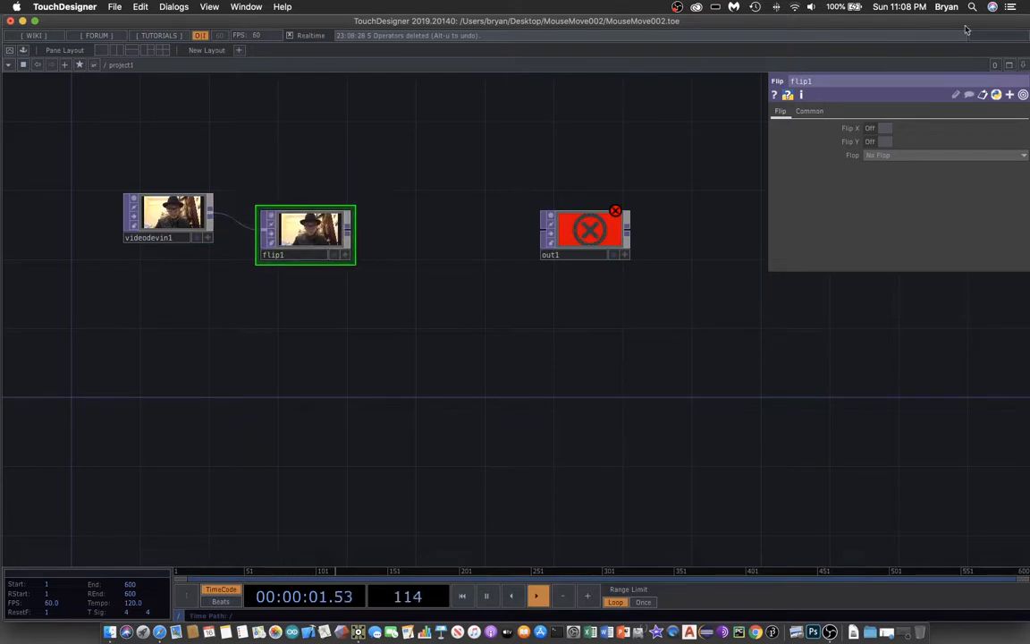
left_click(884, 128)
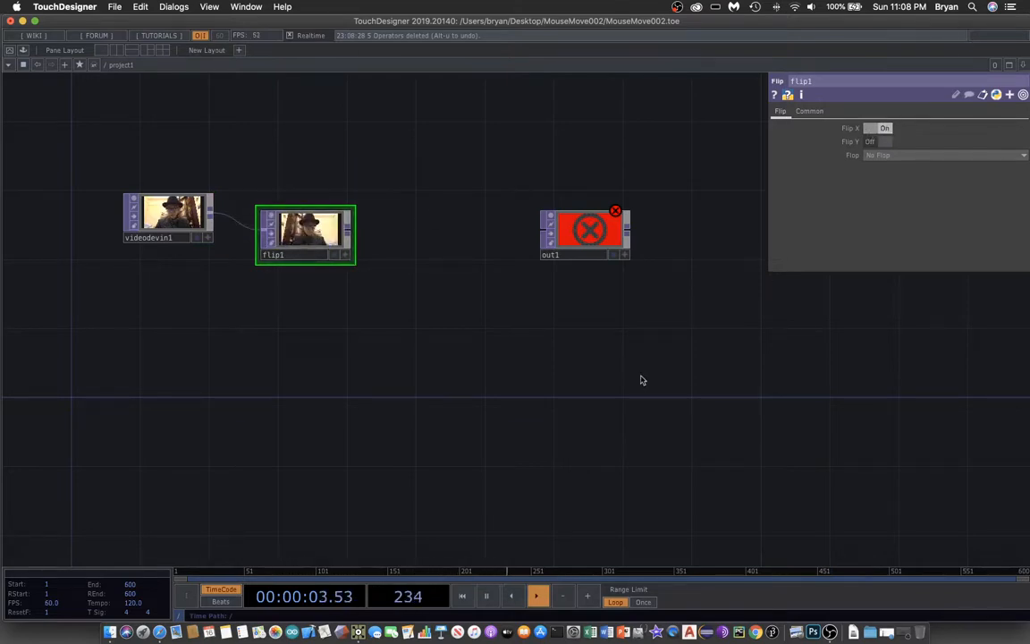
left_click_drag(584, 233, 671, 301)
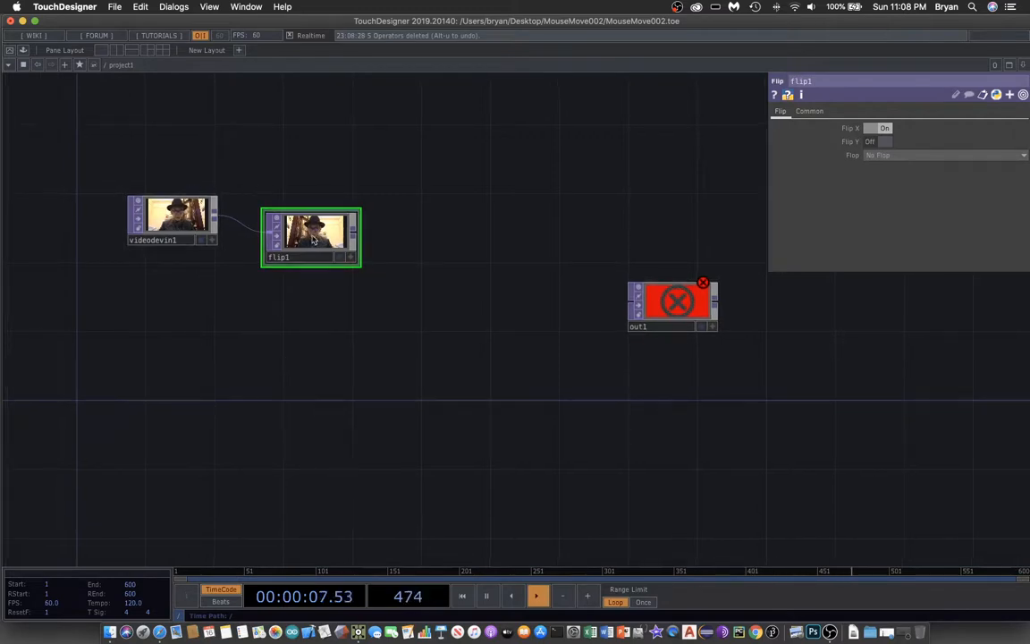
left_click(115, 7)
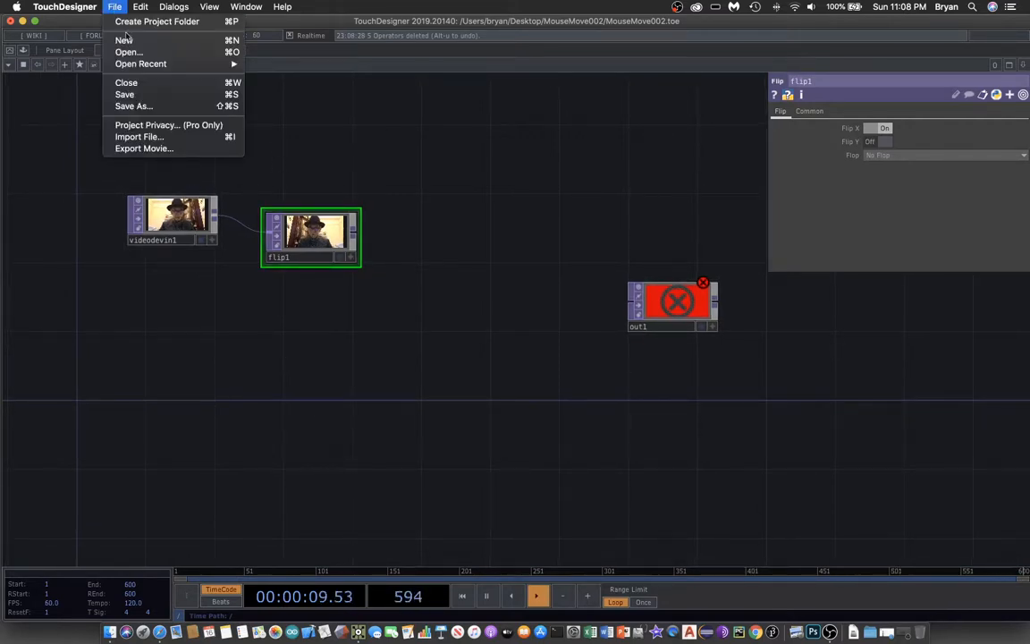
left_click(125, 94)
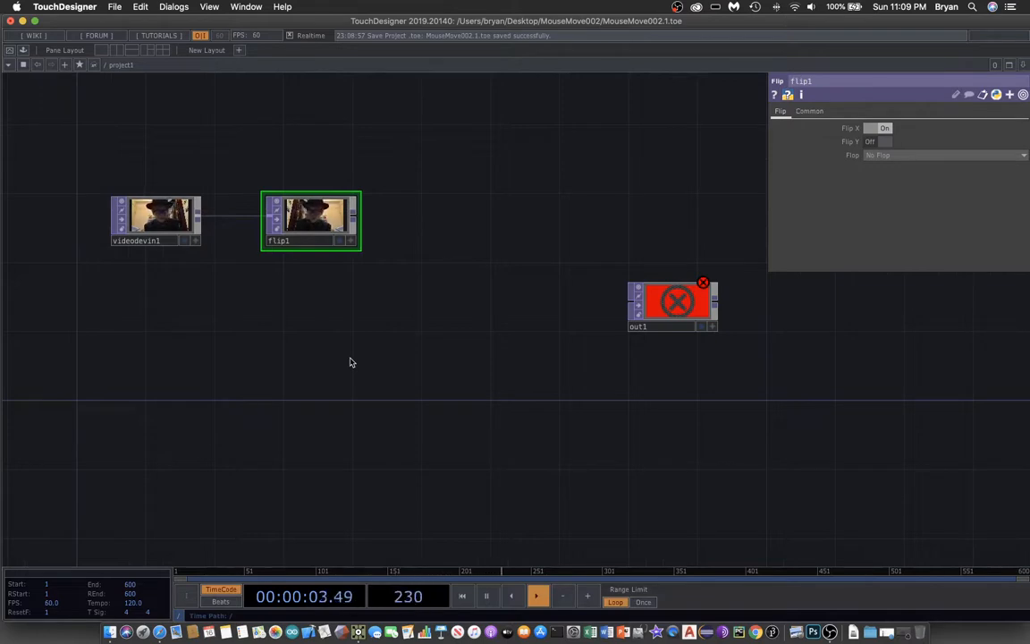
- Add a Texture 3D TOP after flip1 with Cache Size 100, then save
double_click(349, 362)
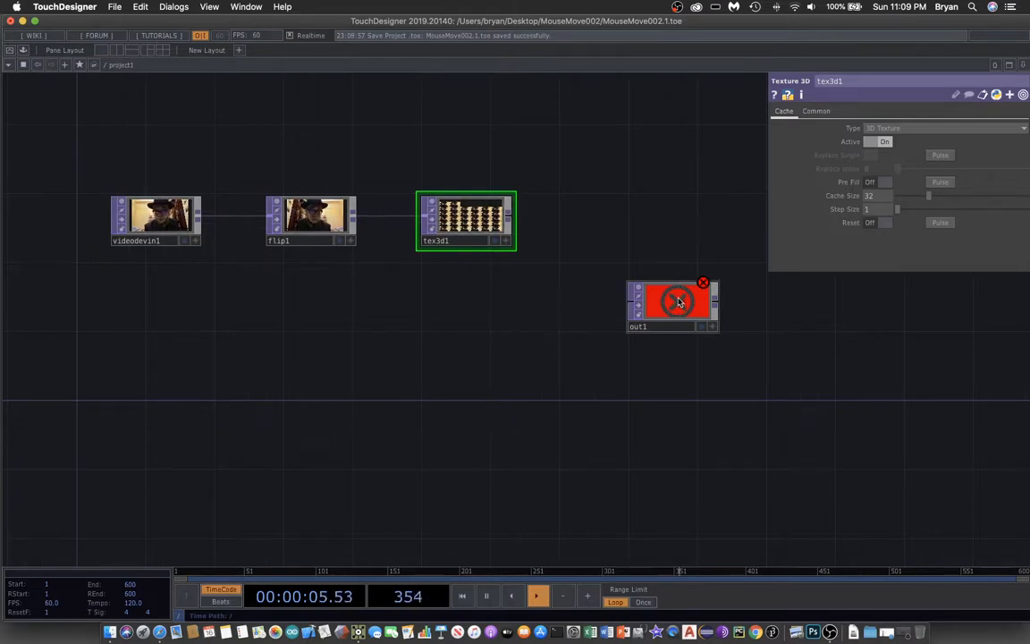
left_click_drag(673, 304, 741, 320)
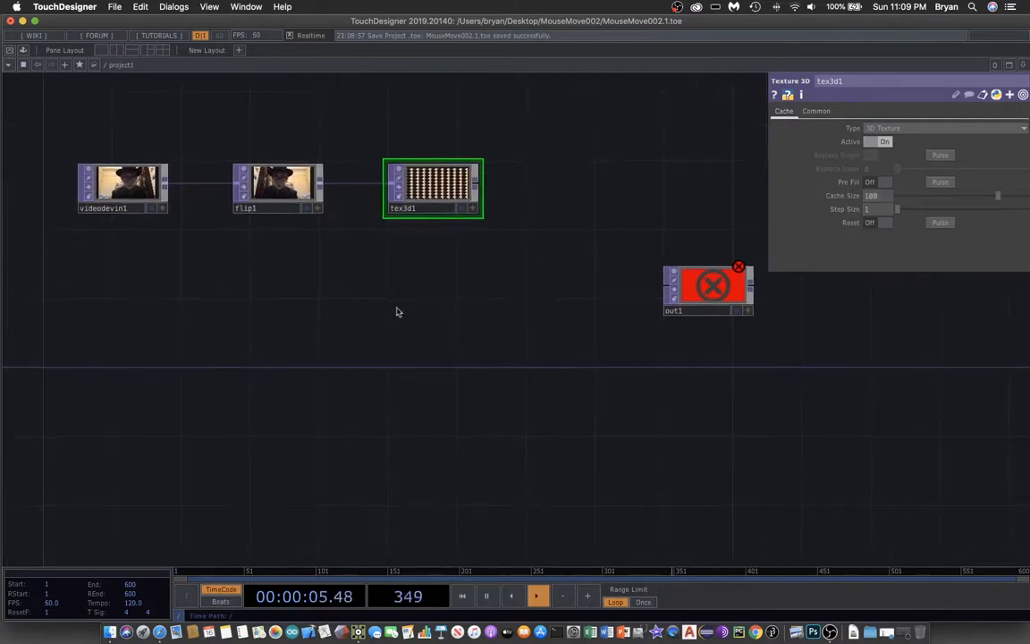
left_click(115, 7)
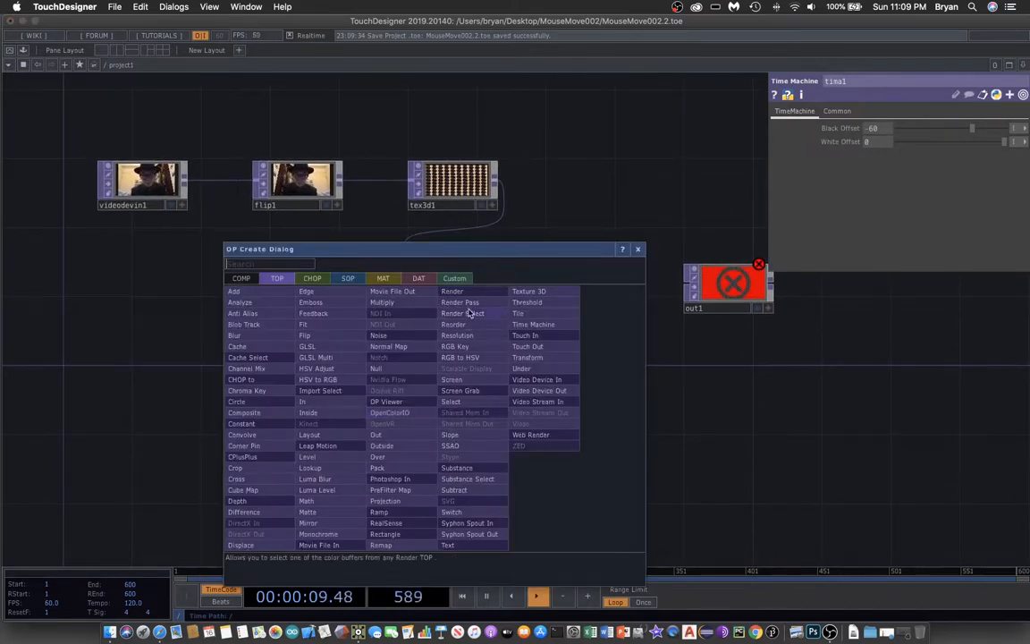
- Add a Constant TOP with custom 1280×720 resolution and wire it into tima1
left_click_drag(432, 249, 528, 222)
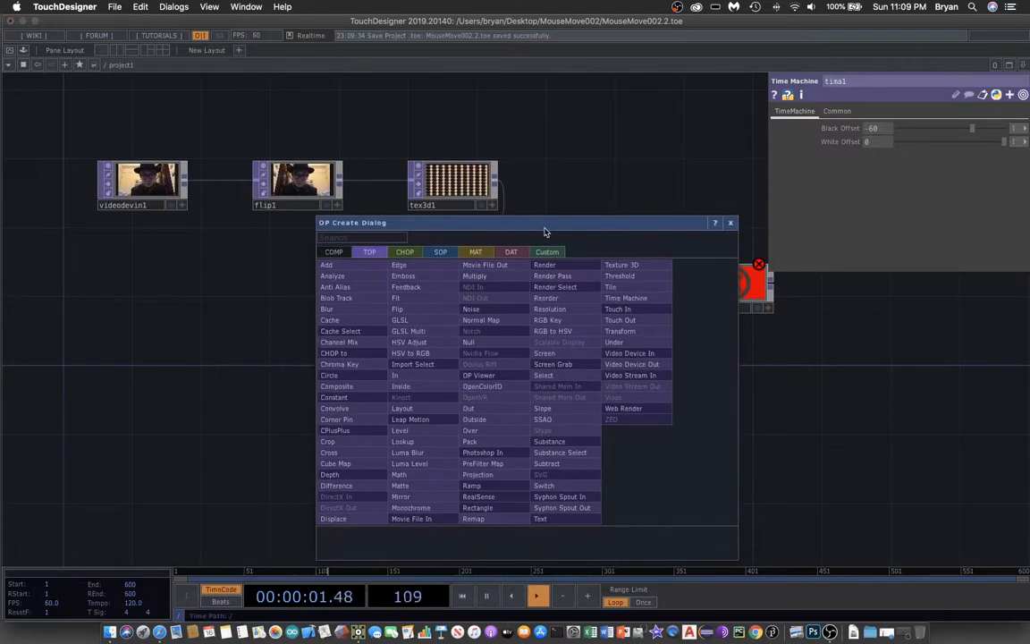
left_click_drag(544, 221, 536, 192)
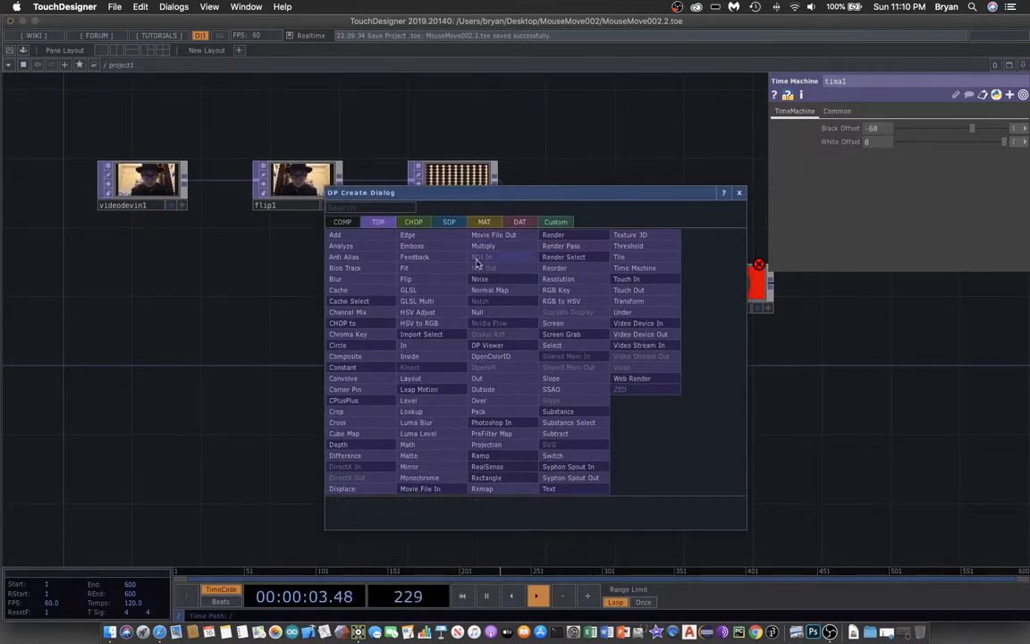
mouse_move(342, 367)
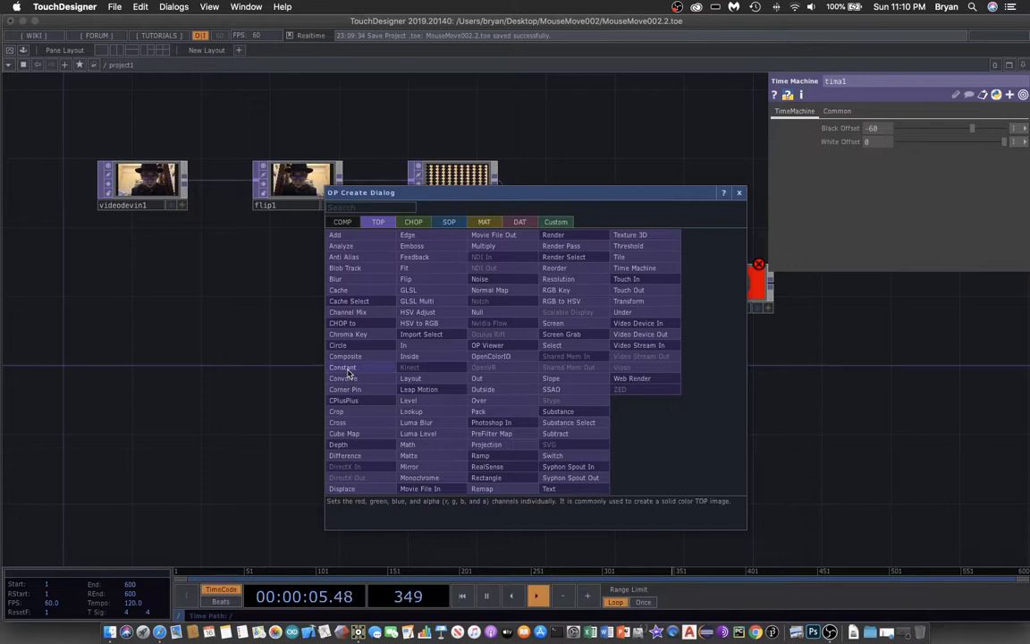
left_click(342, 368)
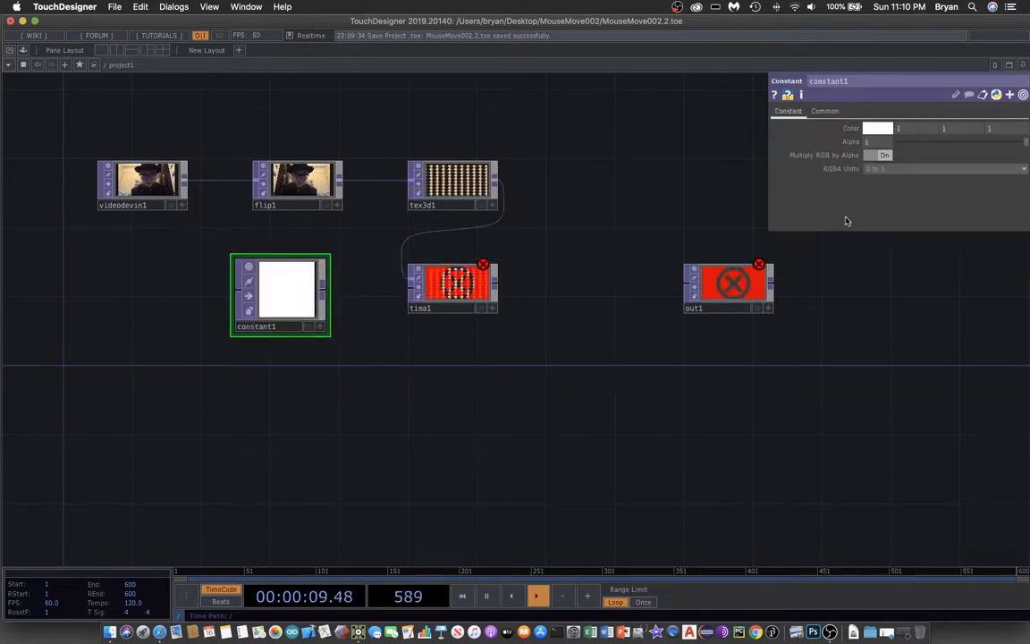
left_click(823, 110)
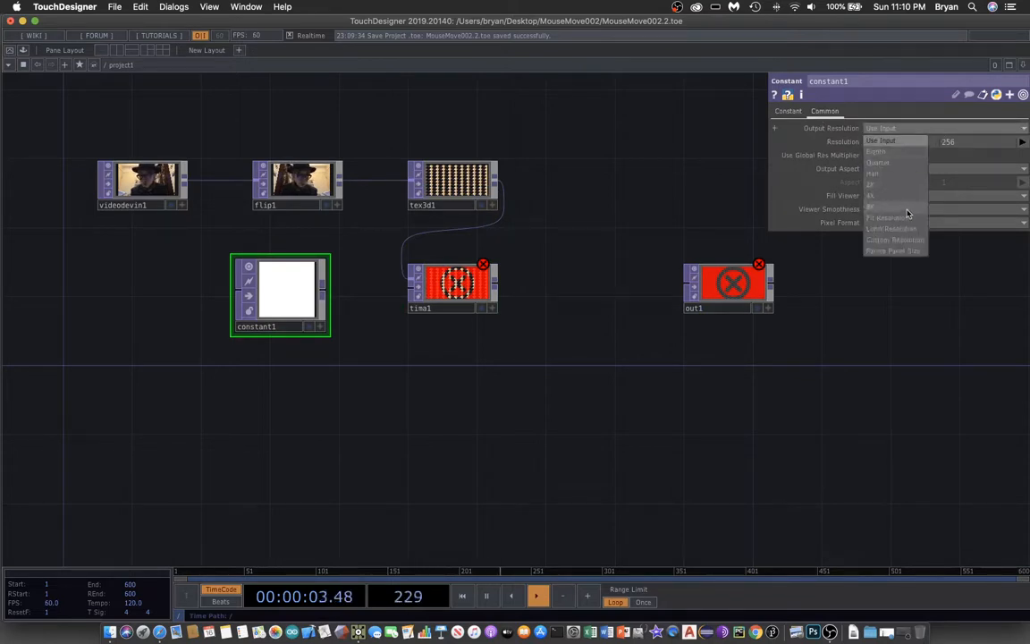
left_click(894, 240)
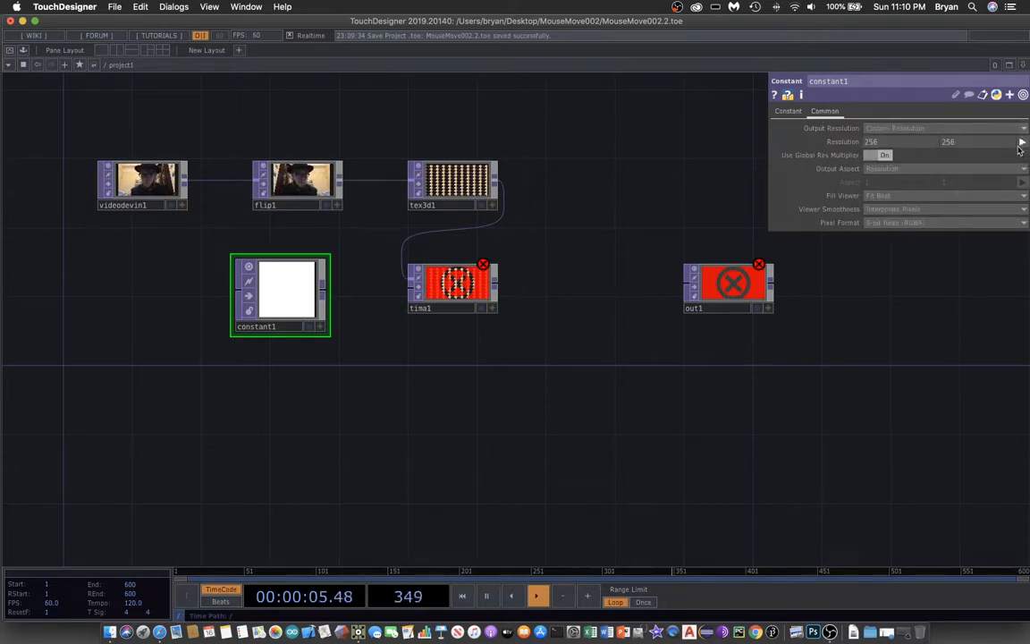
left_click(1022, 141)
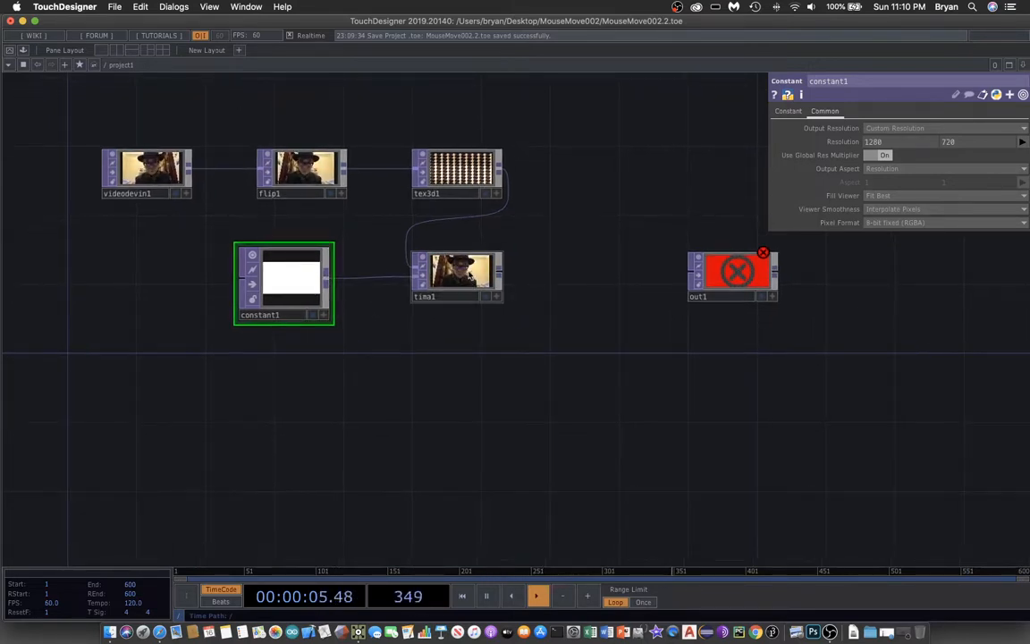
left_click(457, 273)
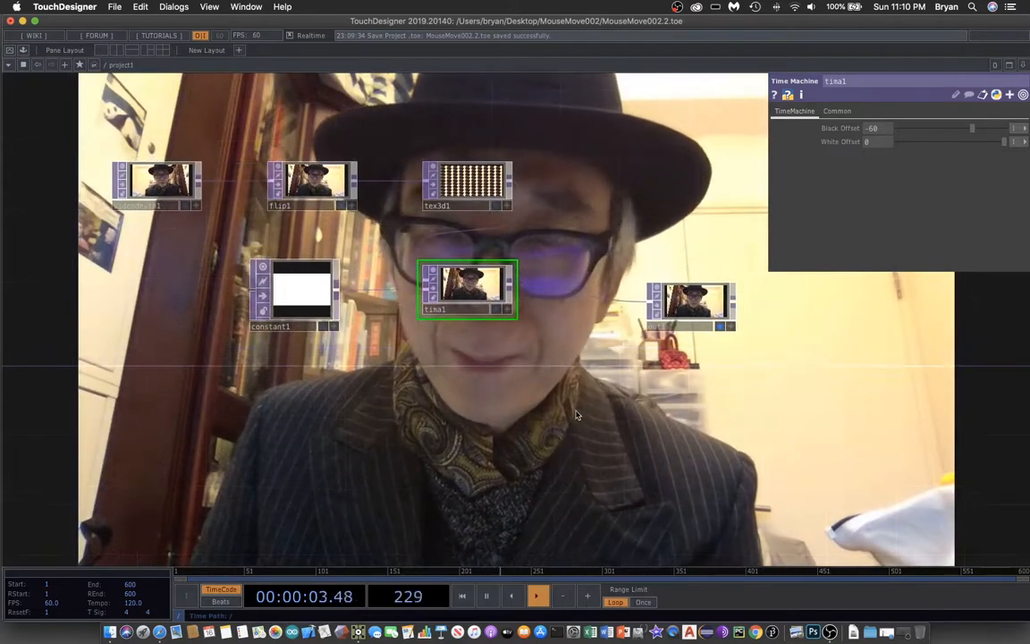
- Set constant1's Color to dark grey, RGB 0.1, 0.1, 0.1
left_click(302, 295)
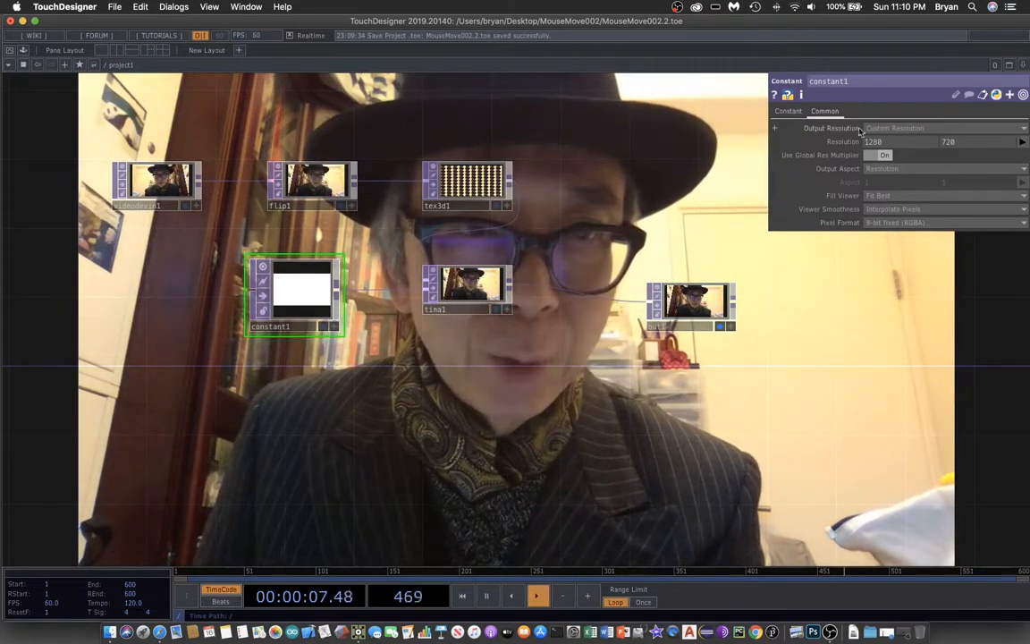
left_click(788, 110)
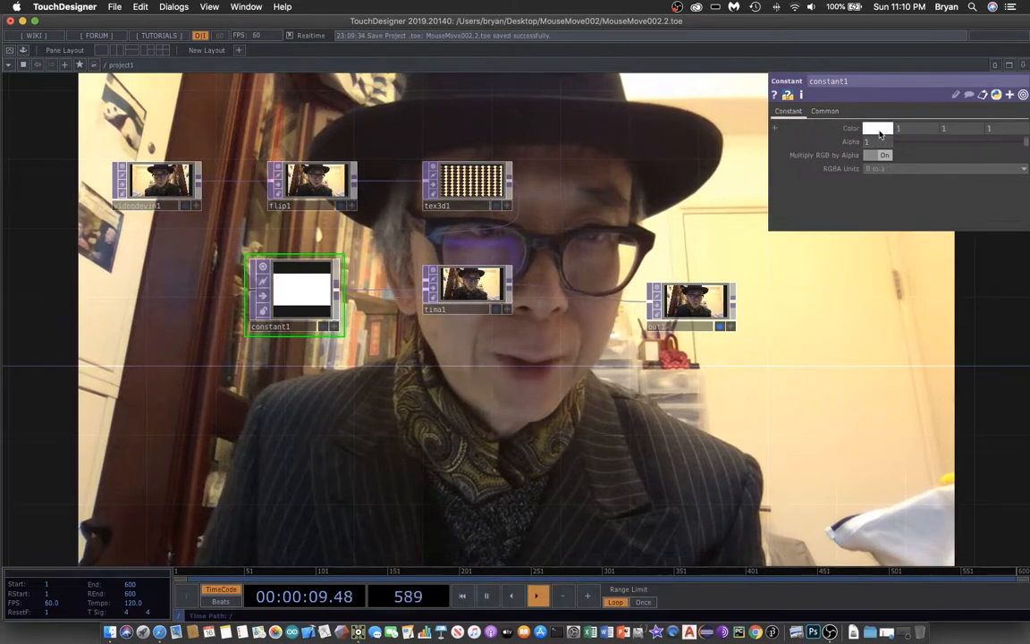
left_click(878, 128)
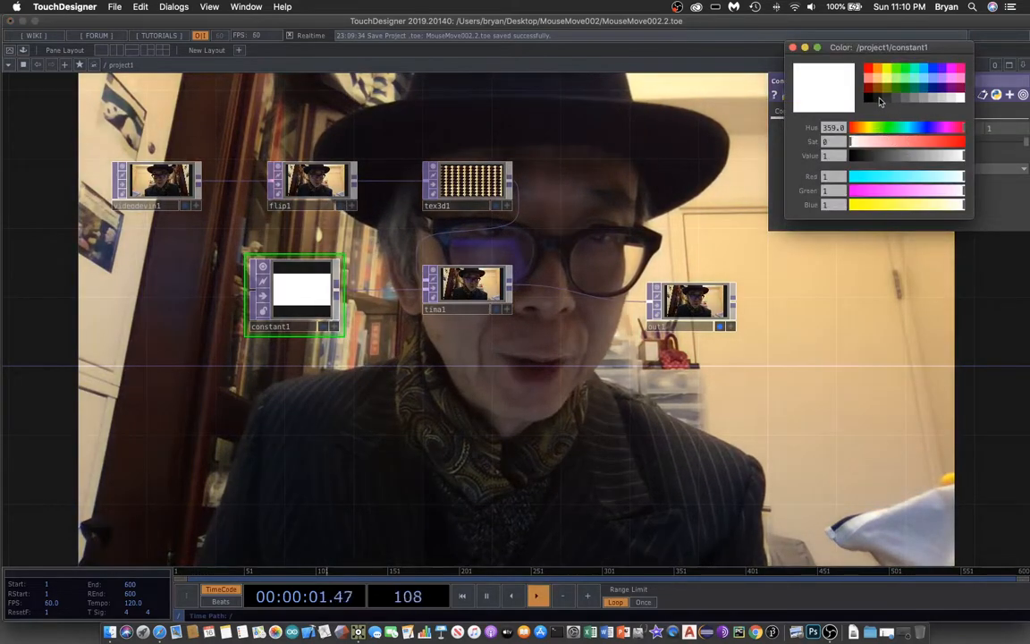
left_click(791, 46)
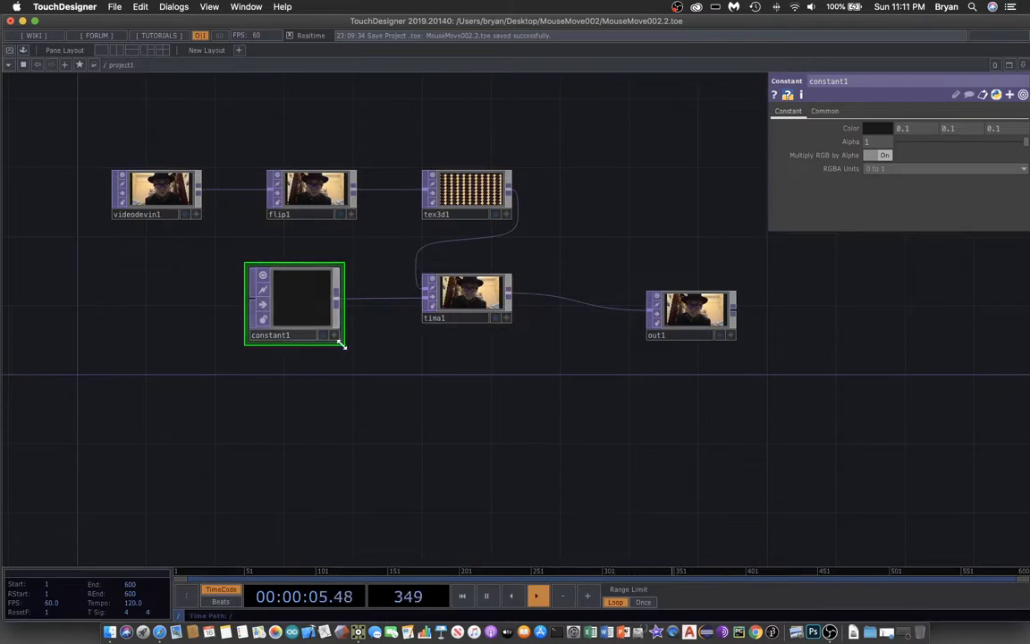
left_click(465, 295)
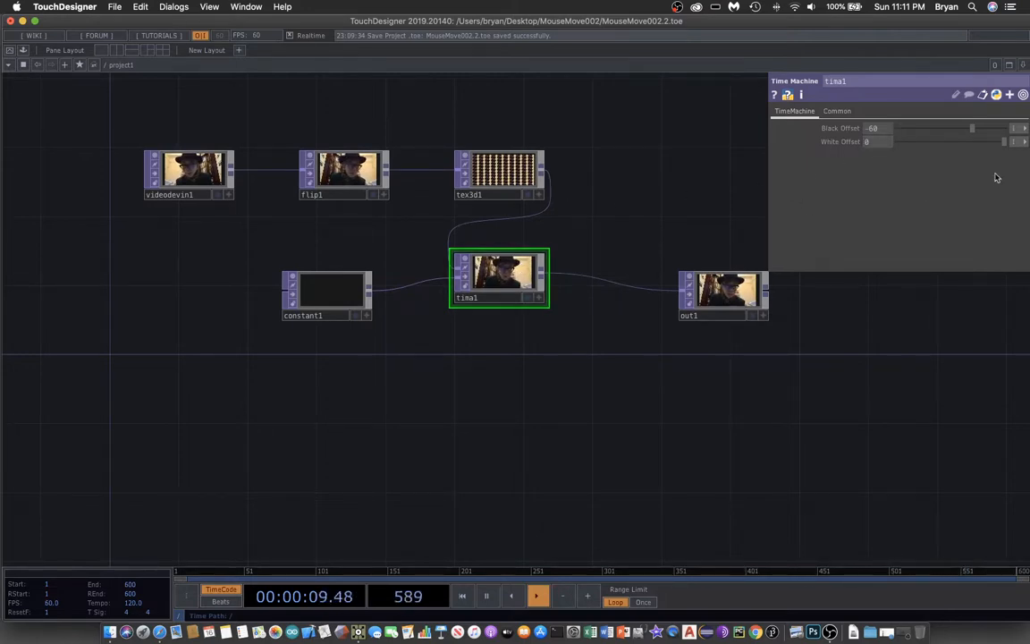
- Set tima1's Black Offset to -99 frames and save incrementally as MouseMove002.3
left_click(1023, 128)
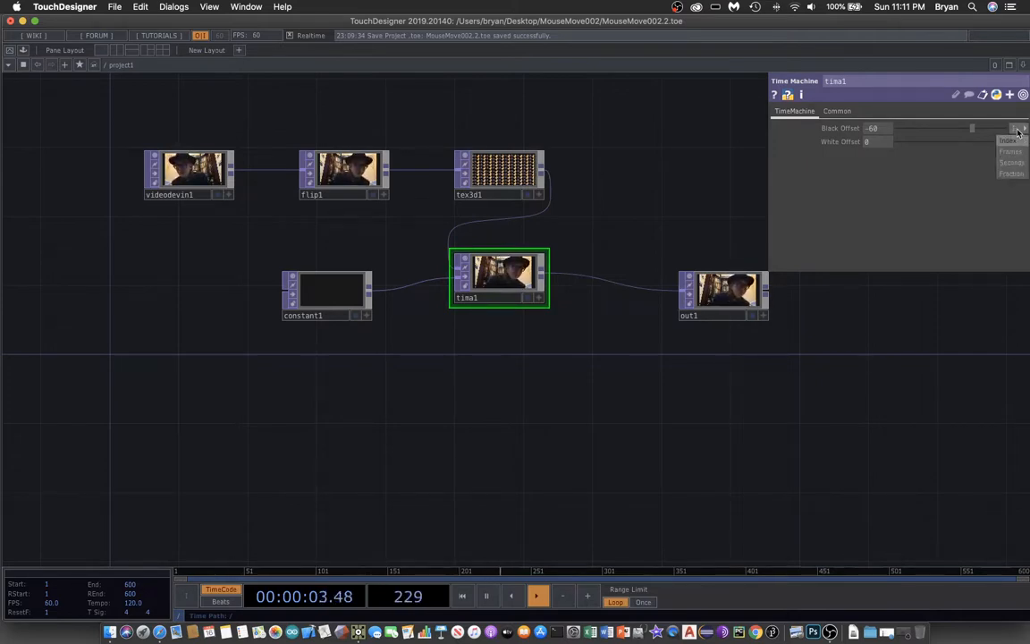
left_click(1023, 127)
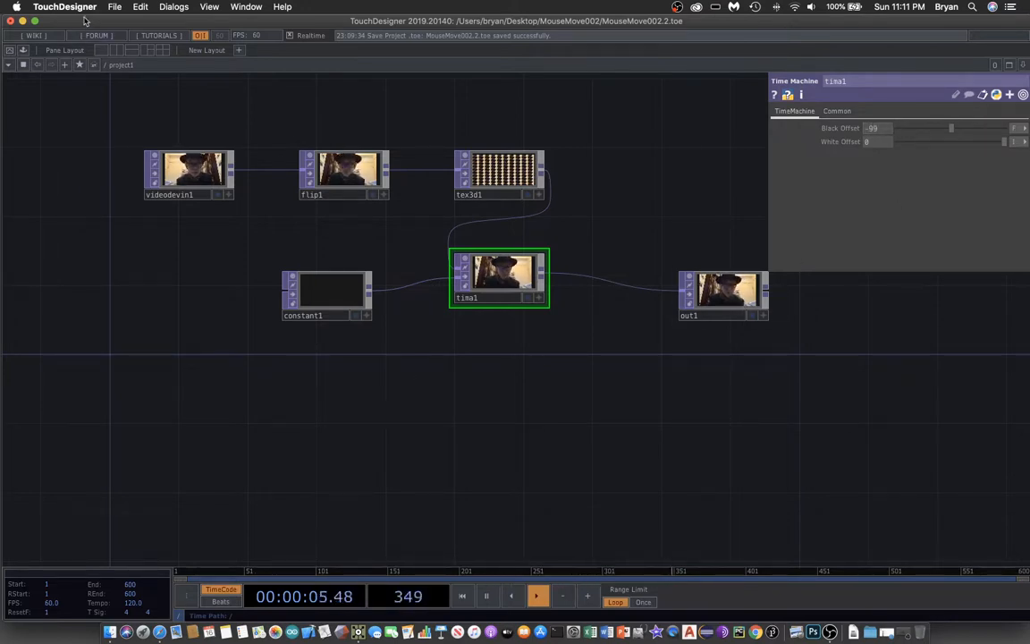
left_click(114, 6)
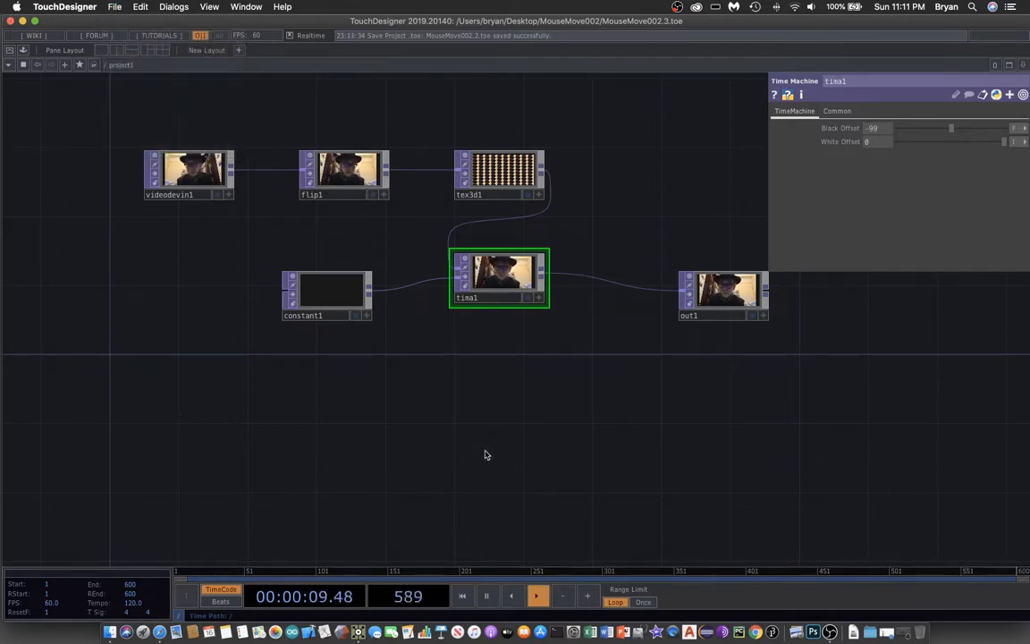
left_click(327, 296)
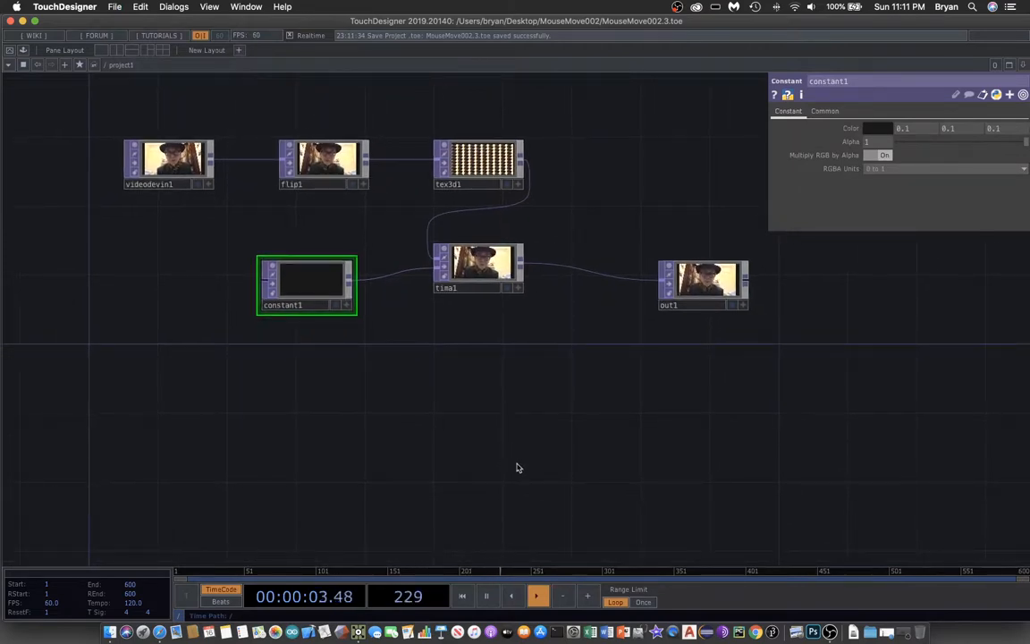
mouse_move(942, 245)
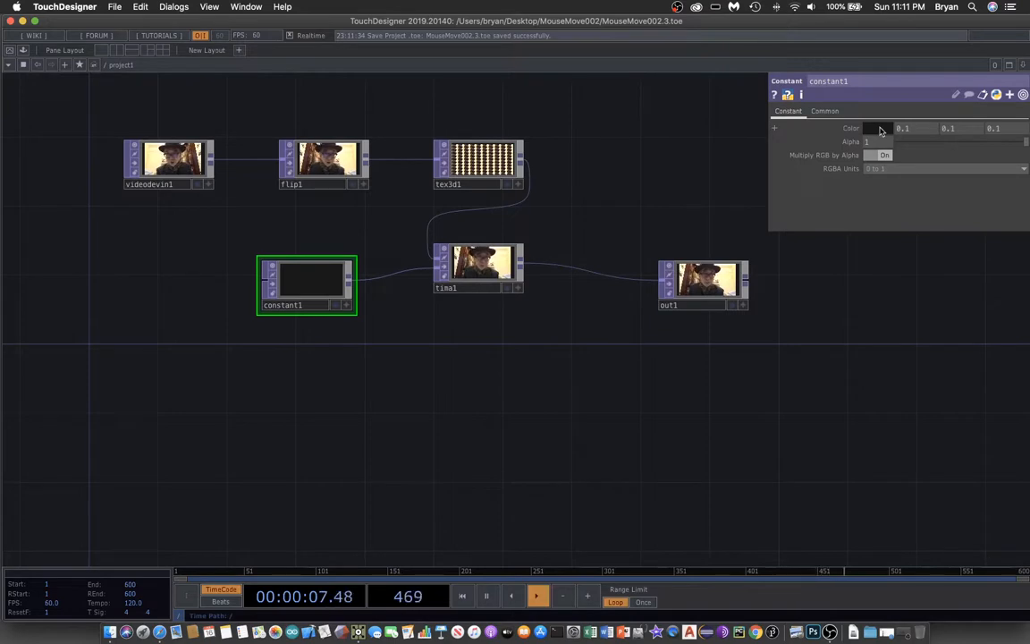
mouse_move(541, 432)
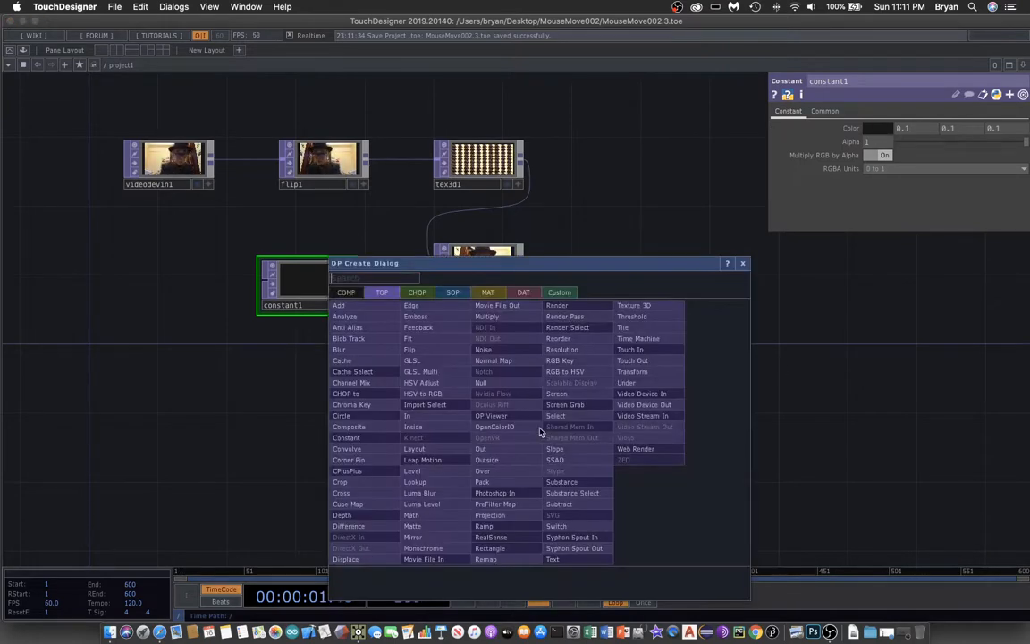
- Chain Mouse In into a Math CHOP remapping -1..1 to 0..1, ending in a Null
left_click(417, 293)
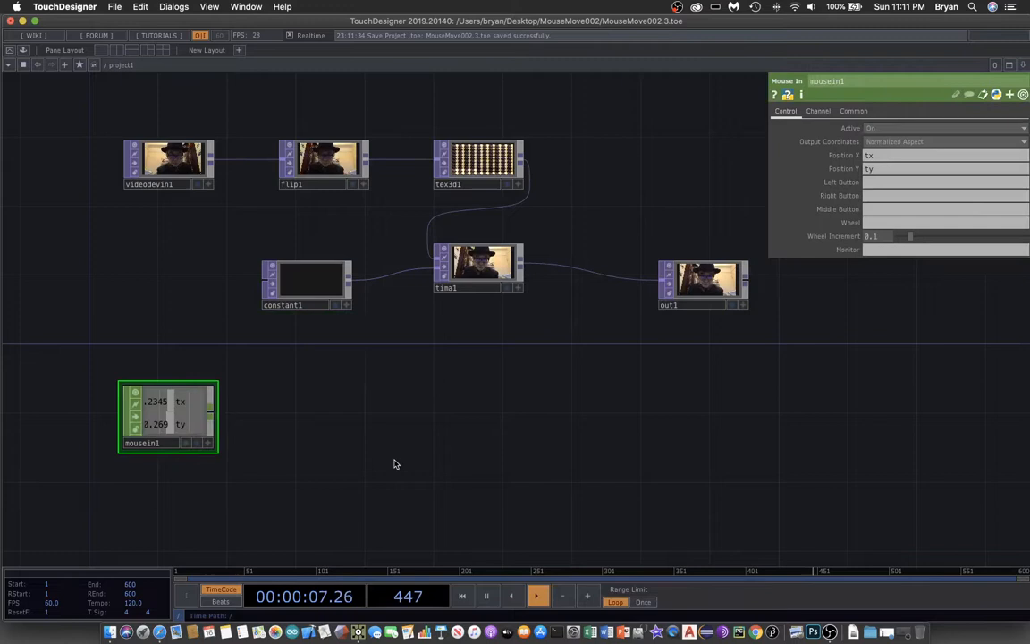
double_click(394, 464)
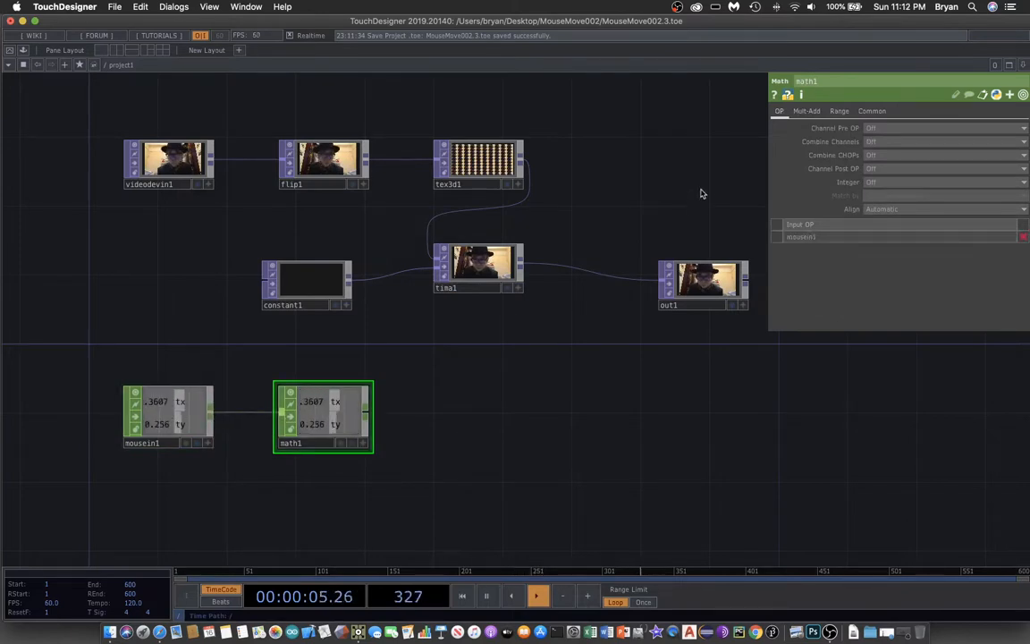
left_click(839, 110)
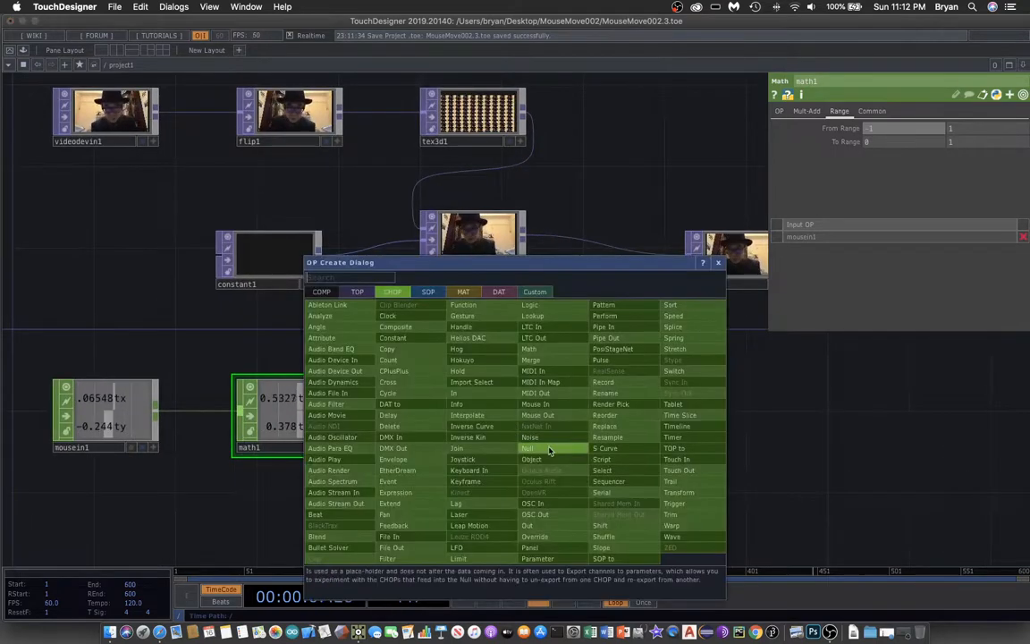
left_click(528, 448)
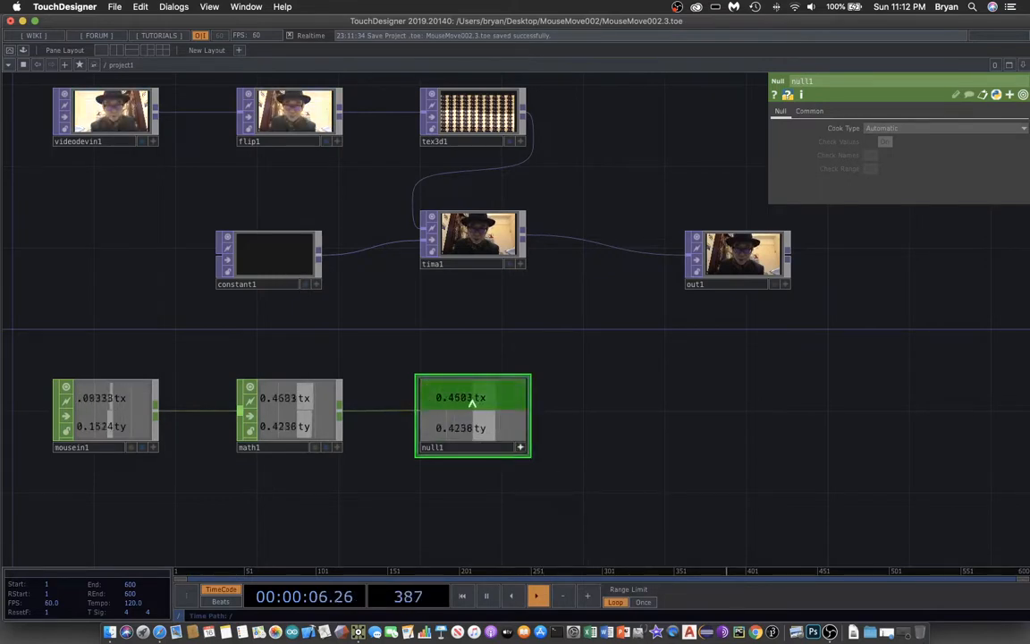
left_click(269, 260)
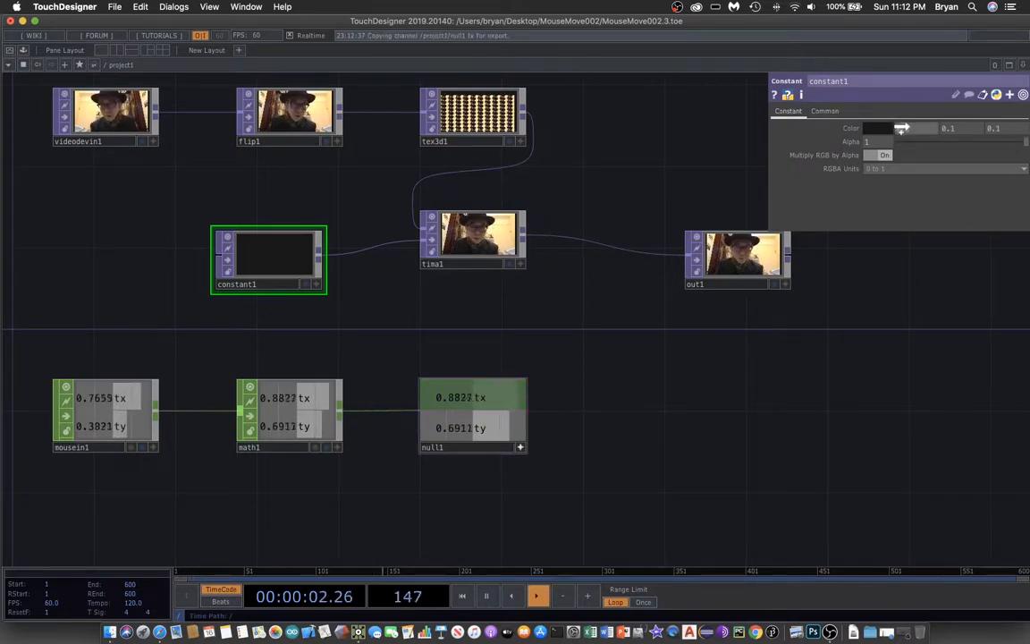
- Export null1's tx channel to constant1's Color R, G and B fields
left_click(880, 128)
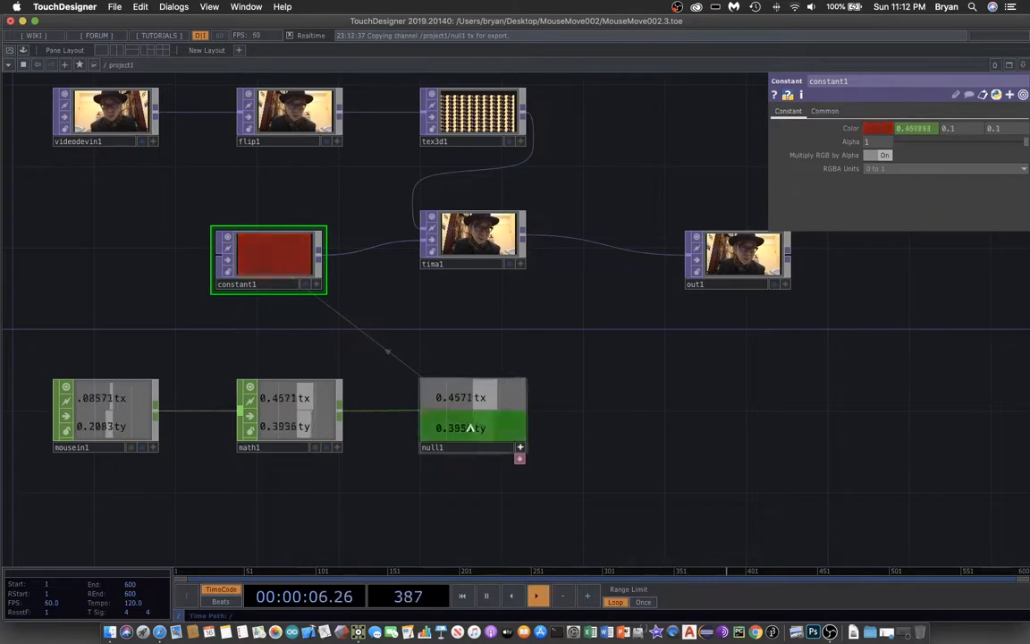
left_click_drag(917, 128, 944, 128)
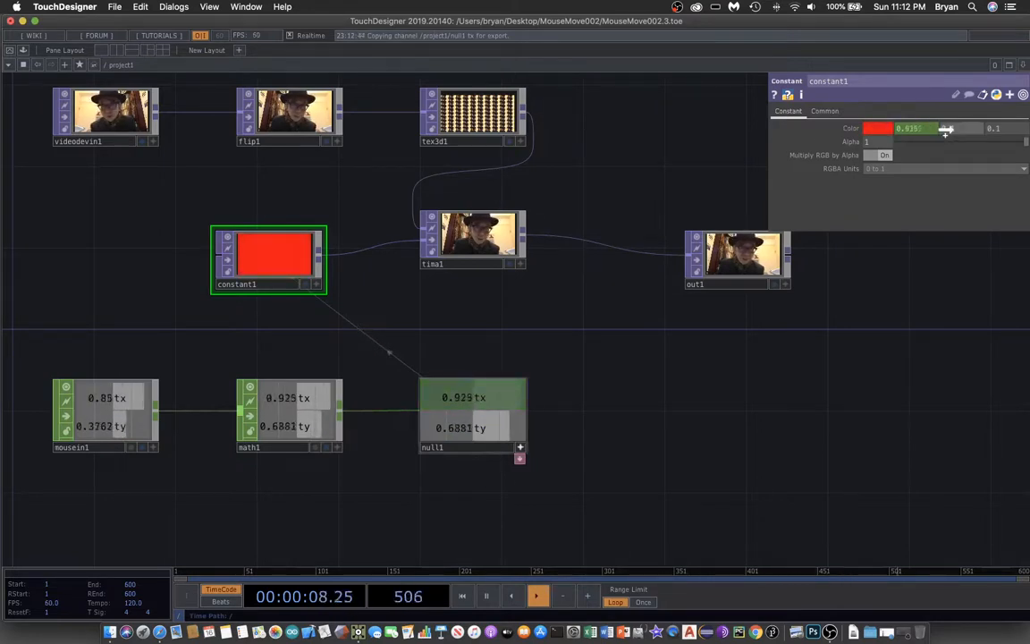
left_click(943, 128)
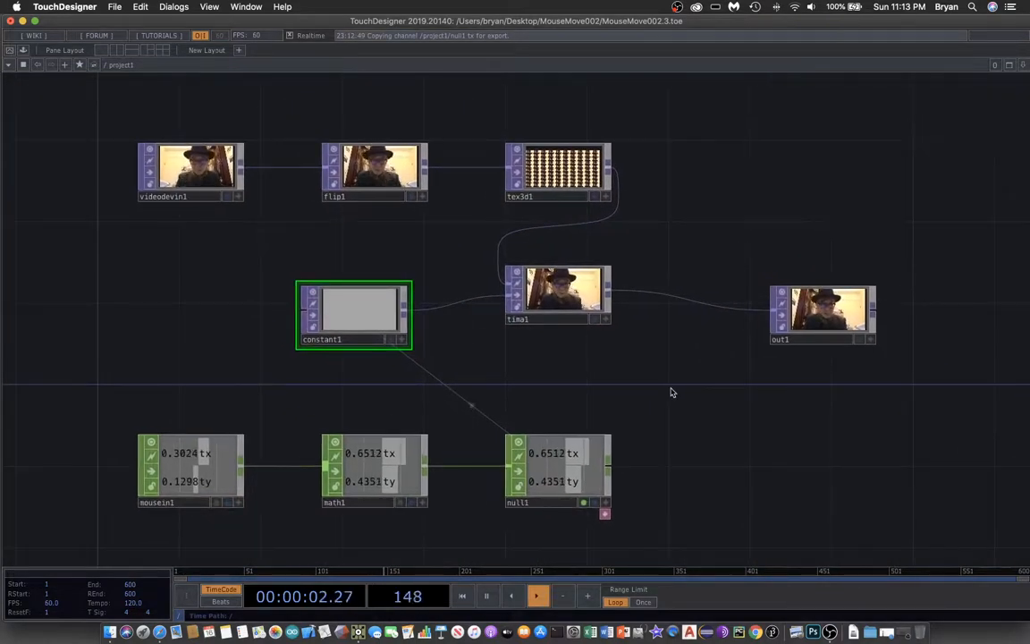
left_click(115, 7)
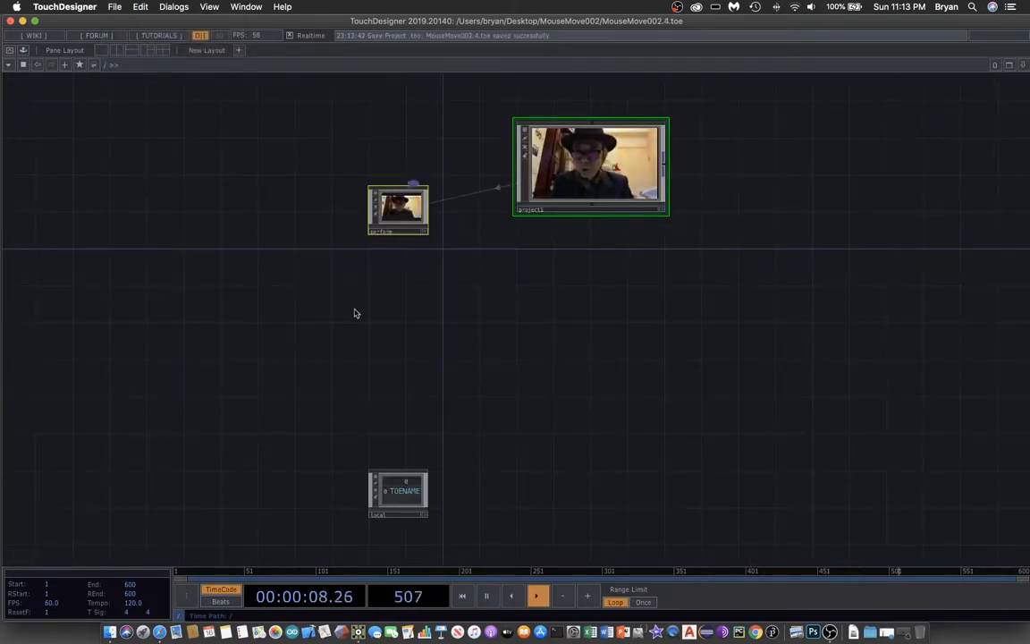
- Set the perform window's Opening Size to Fill with Borders off
left_click(397, 209)
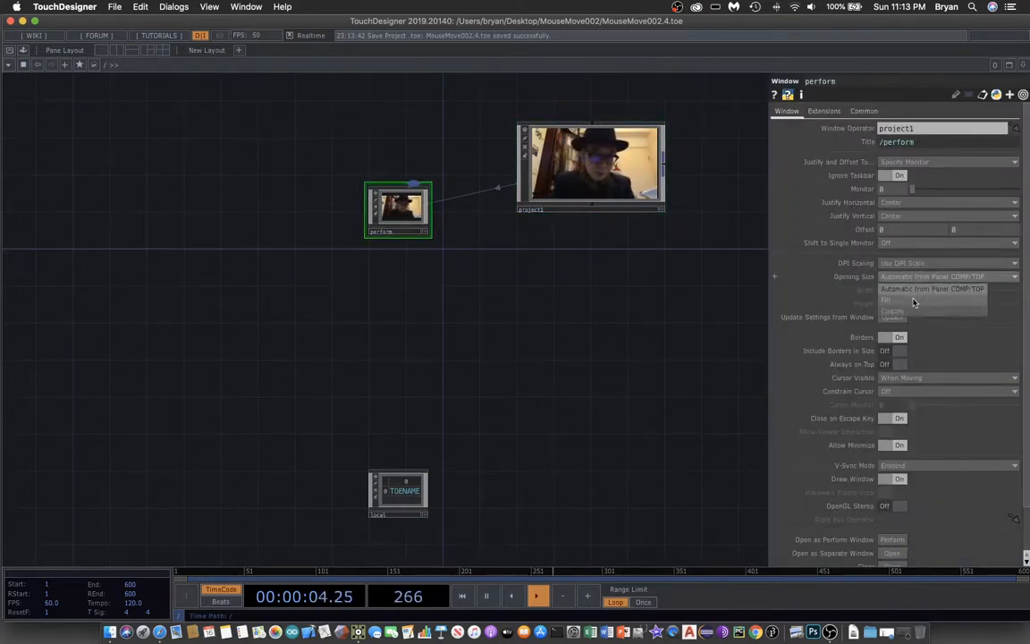
left_click(886, 302)
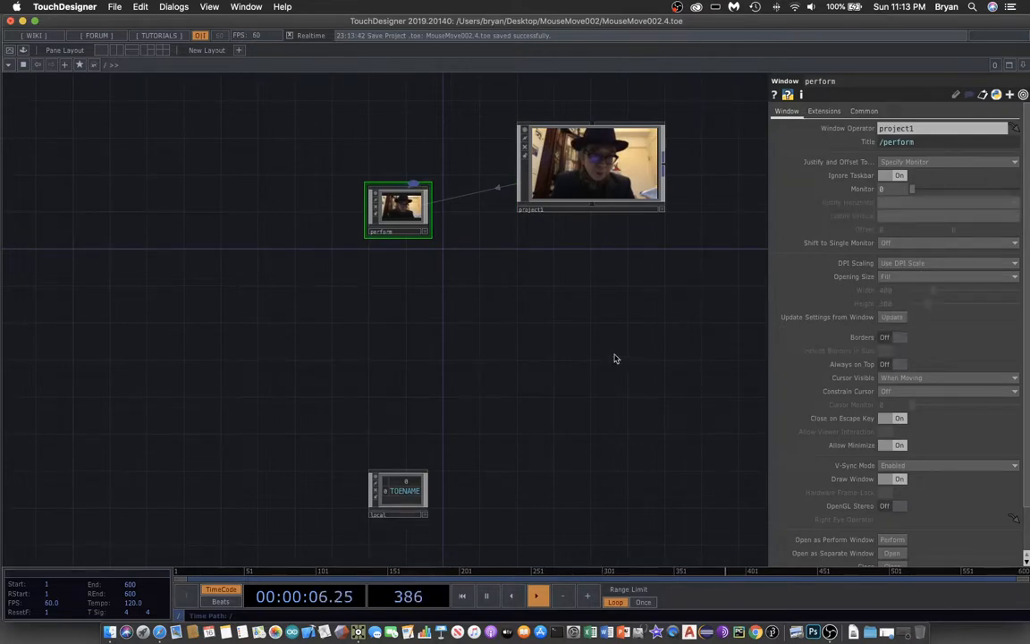